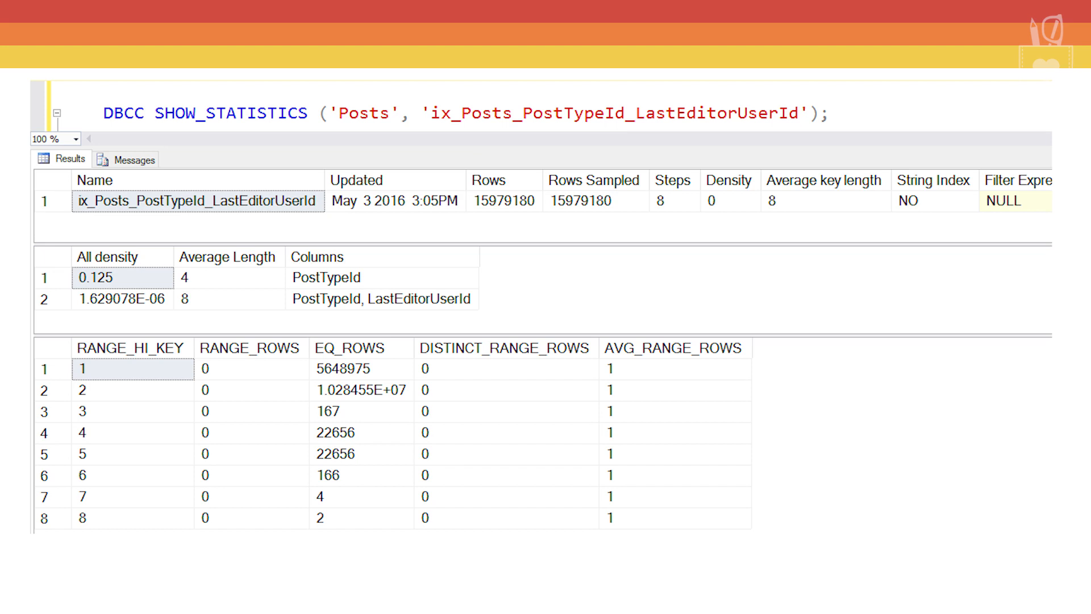
- Highlight the 4449.853 EQ_ROWS cell for range key 41071 in pink
left_click(361, 390)
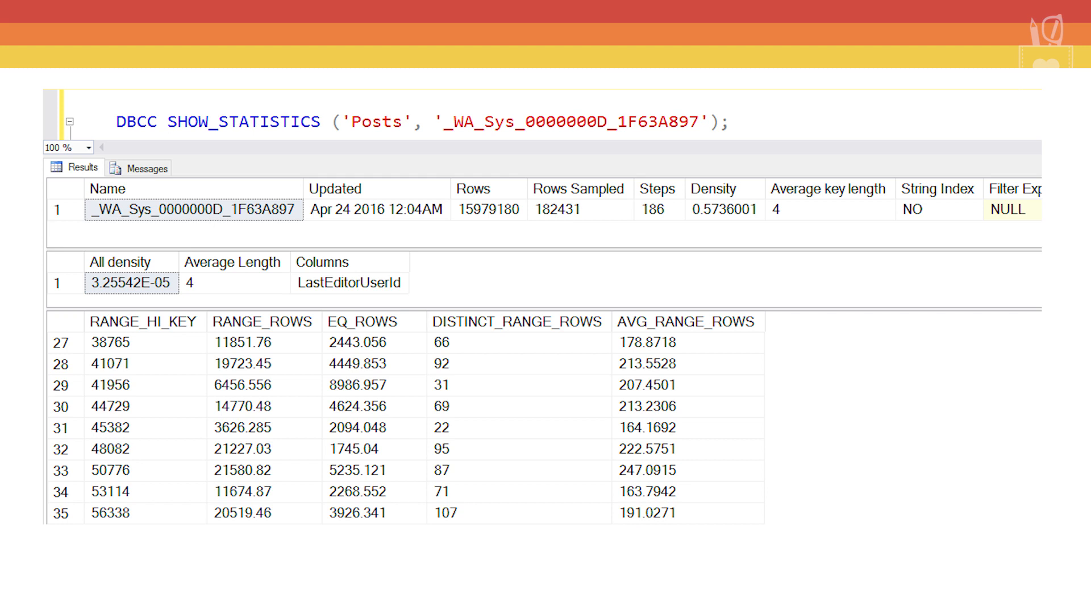
left_click(374, 363)
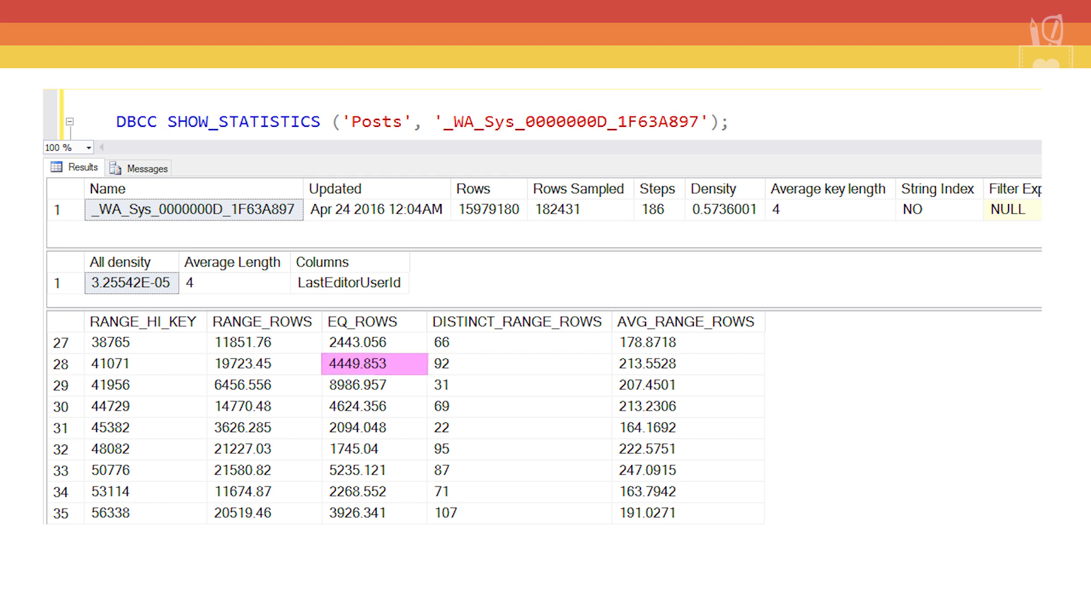